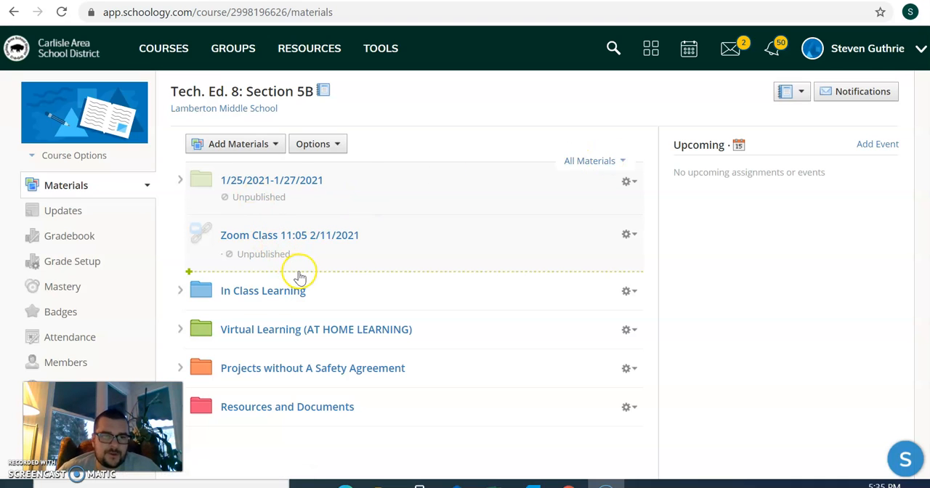
mouse_move(300, 279)
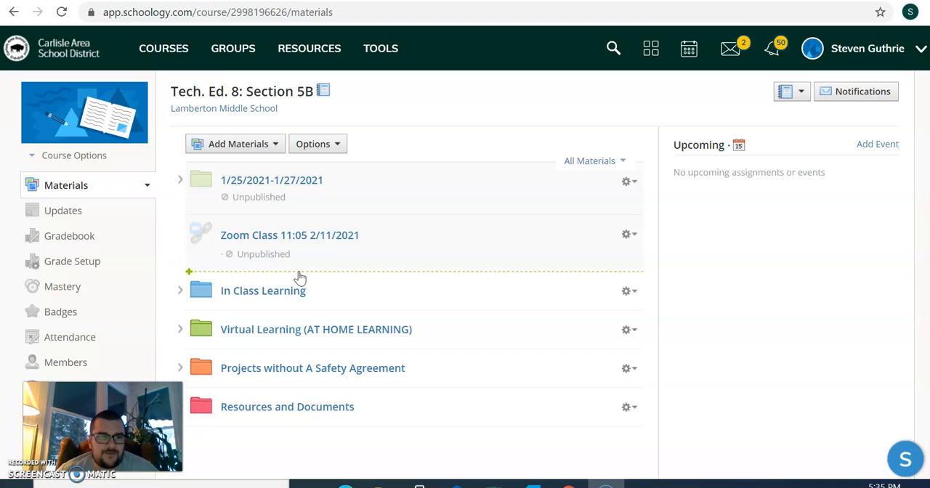
mouse_move(225, 329)
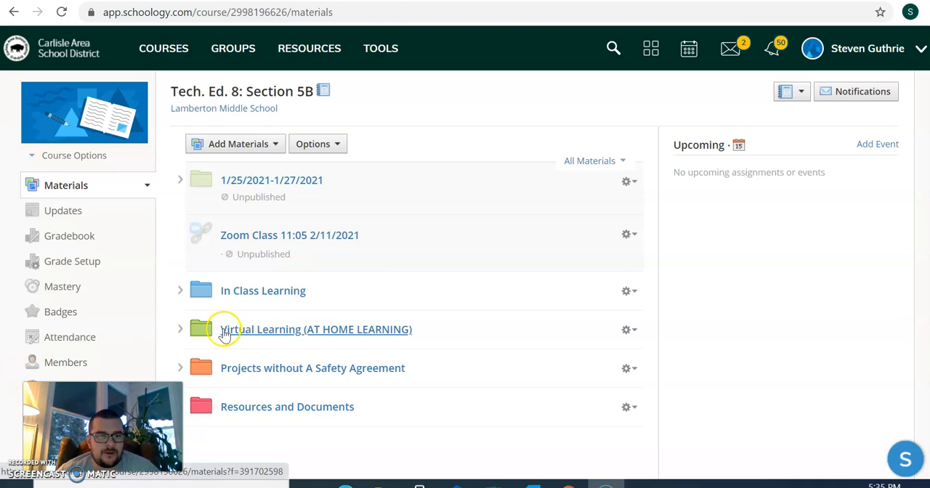
Step: Go from Virtual Learning (AT HOME LEARNING) into the 2/16-2/17: The Ruler Game folder
left_click(316, 329)
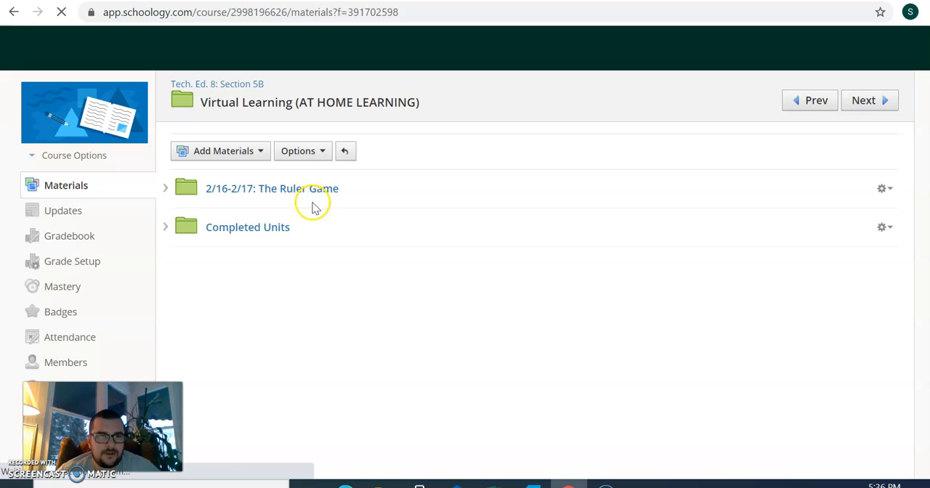
left_click(272, 188)
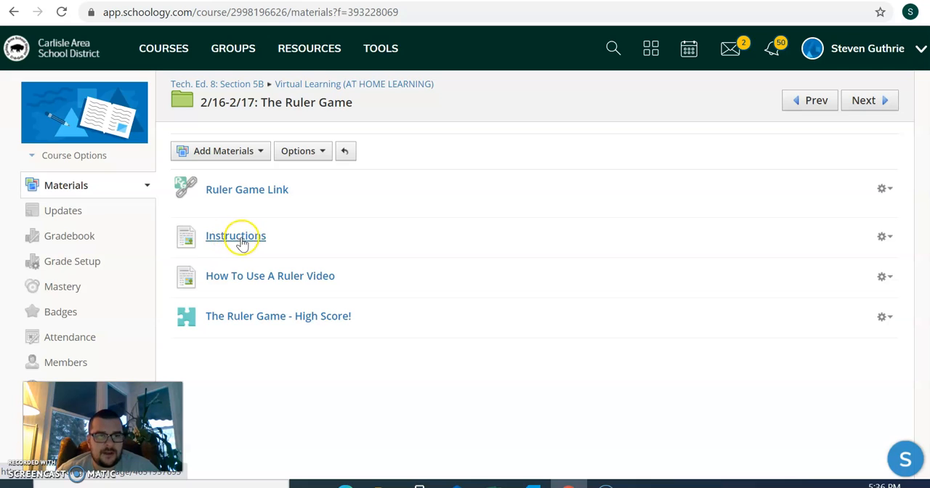
mouse_move(270, 276)
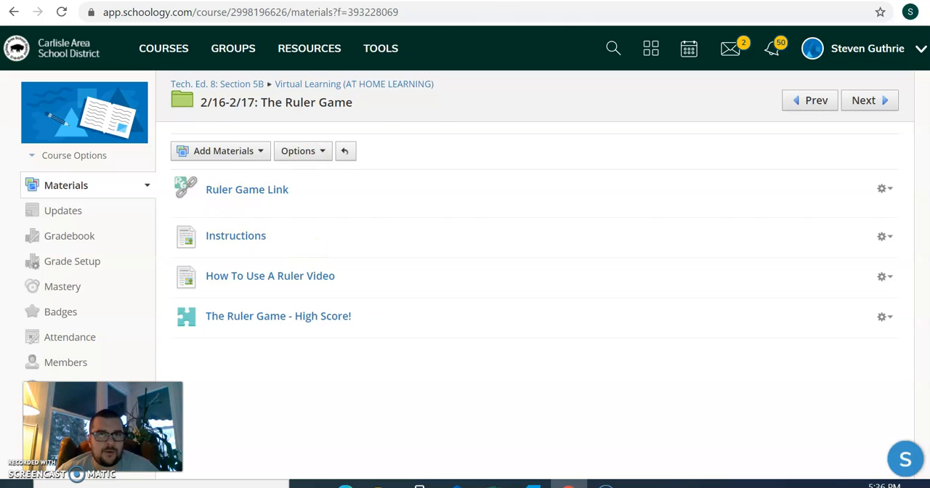
Step: Follow the Ruler Game Link and choose The NEW Inch Ruler Game on rulergame.net
left_click(246, 189)
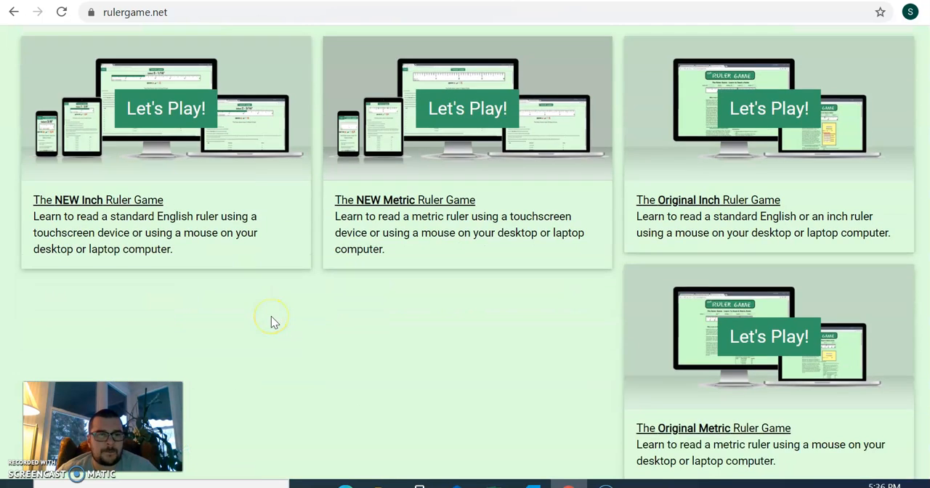
scroll("up", 3)
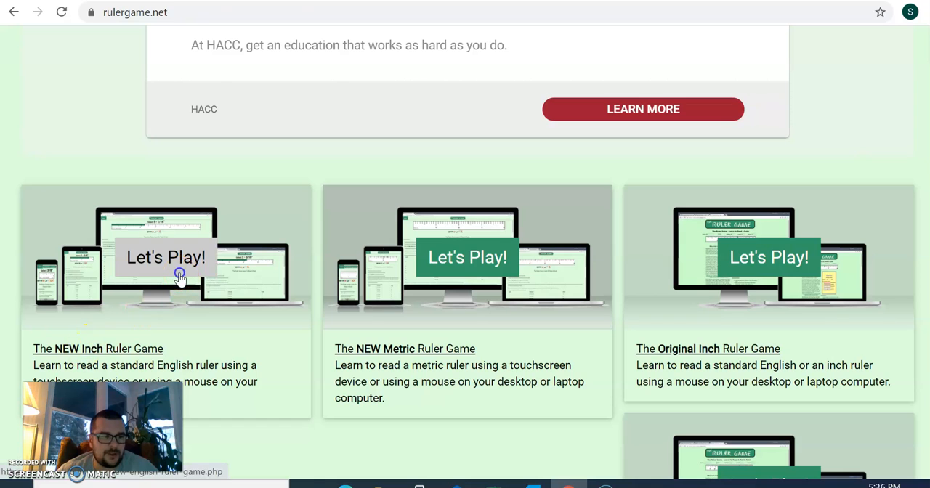
left_click(165, 257)
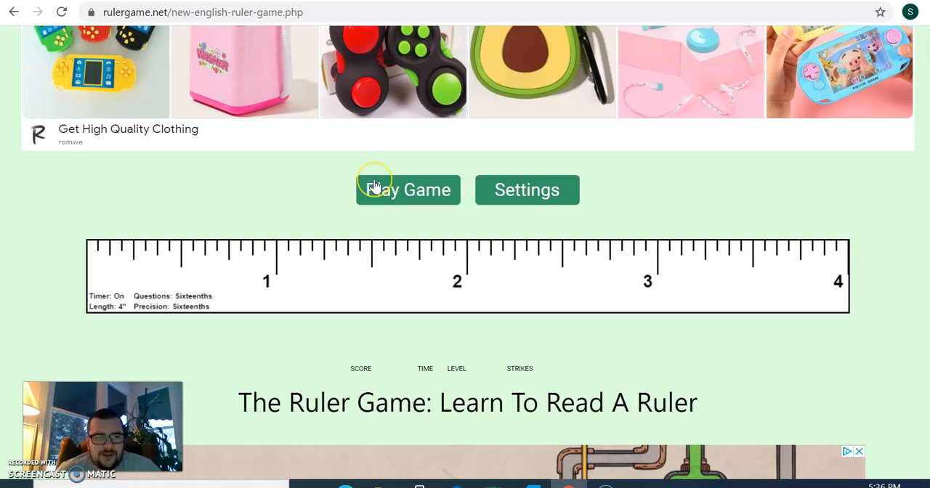
mouse_move(415, 431)
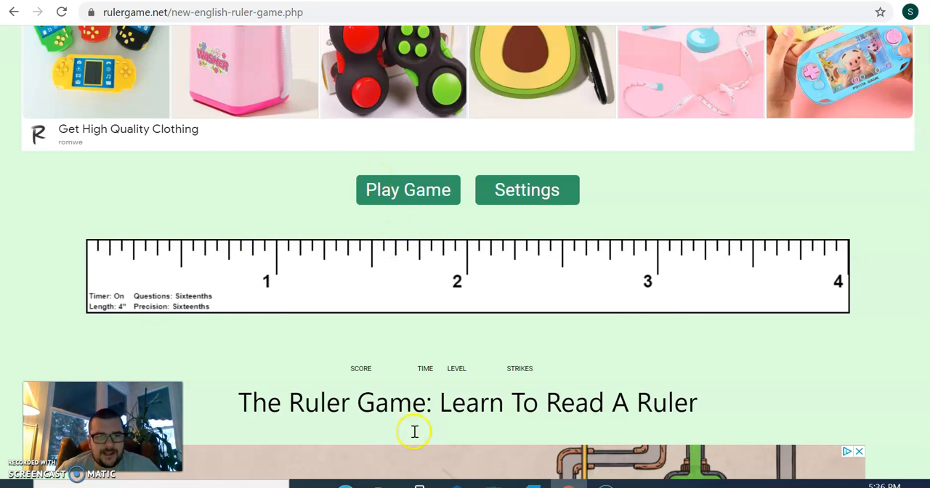
mouse_move(810, 432)
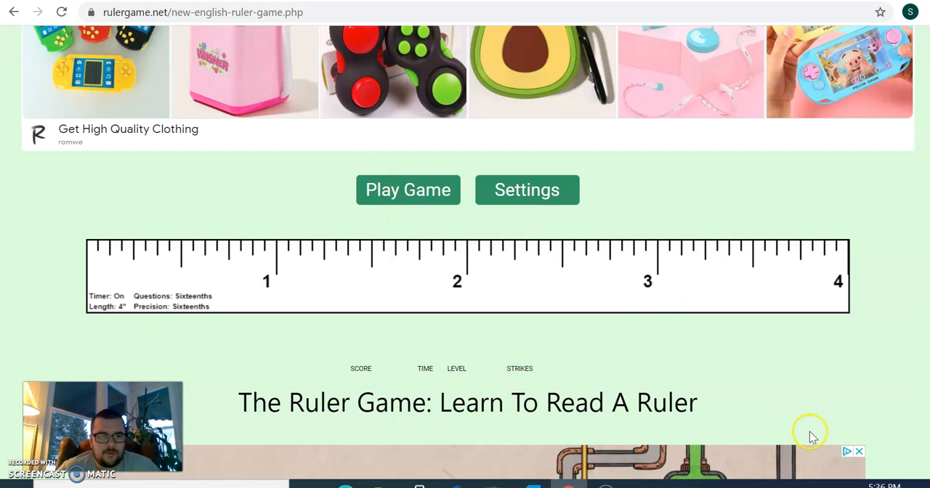
mouse_move(398, 443)
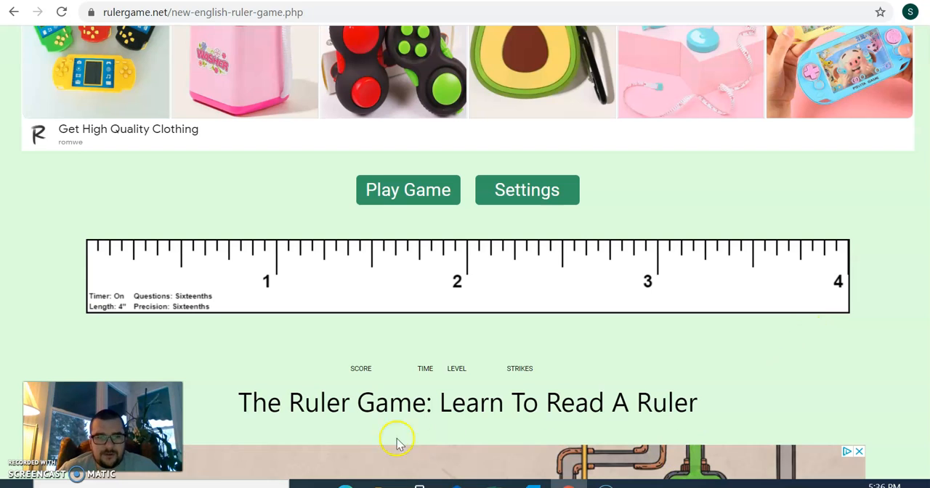
mouse_move(362, 371)
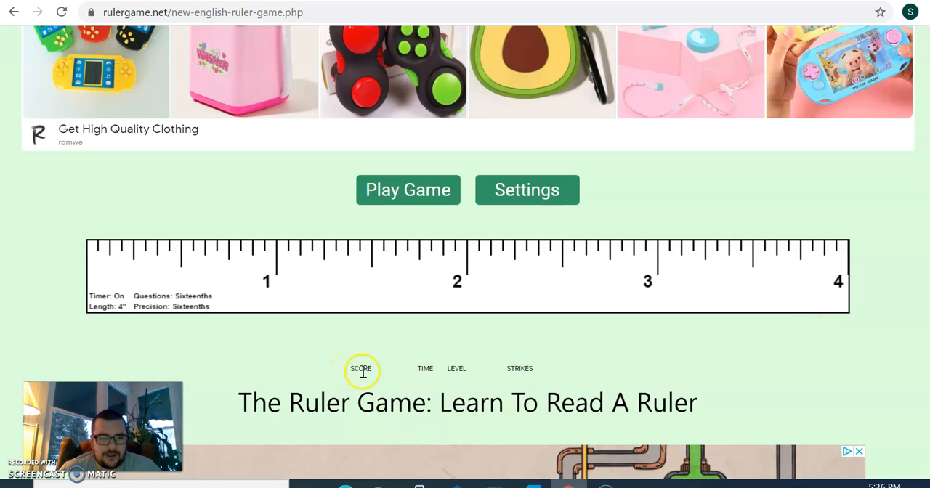
mouse_move(471, 332)
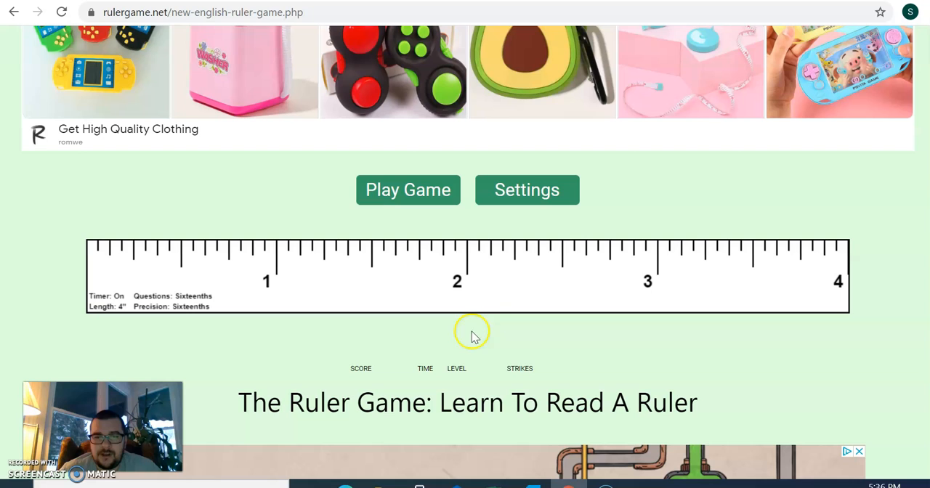
mouse_move(452, 207)
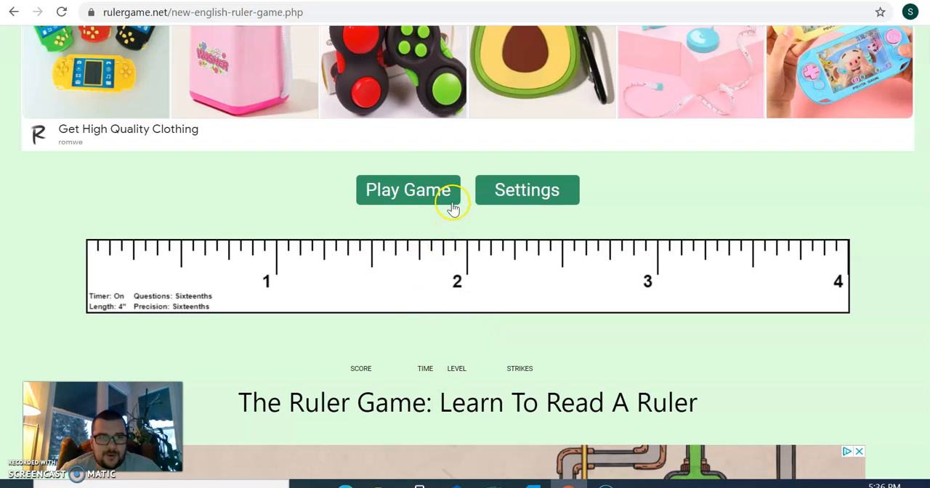
Step: Mark measurements like 5/8, 3-1/16 and 2-7/16 inches until three strikes leave score 40
left_click(408, 189)
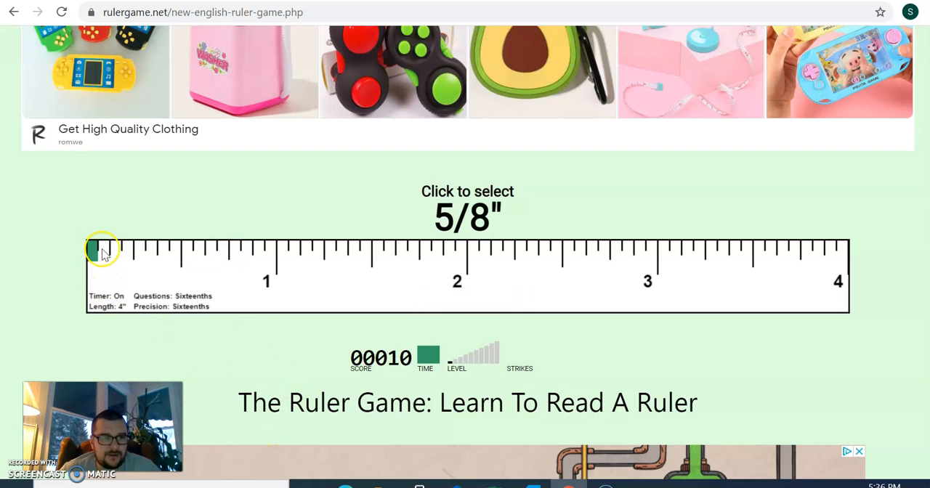
left_click(101, 251)
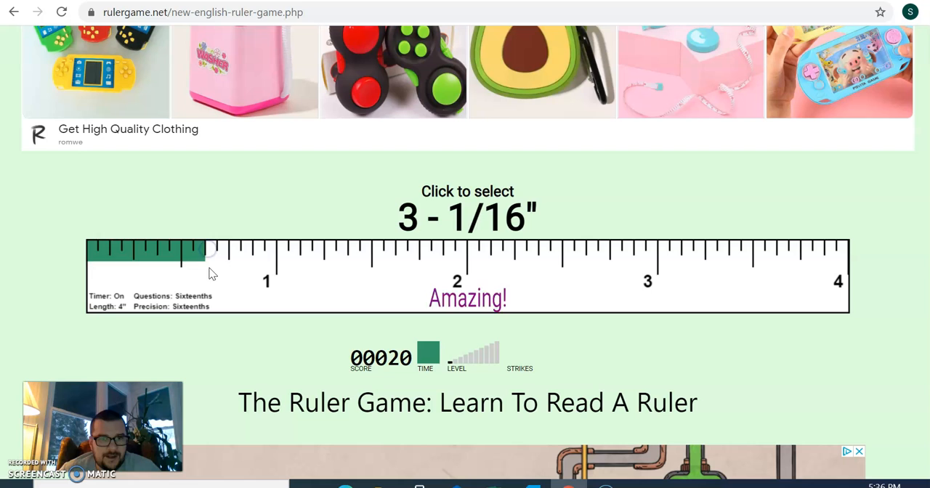
left_click(674, 254)
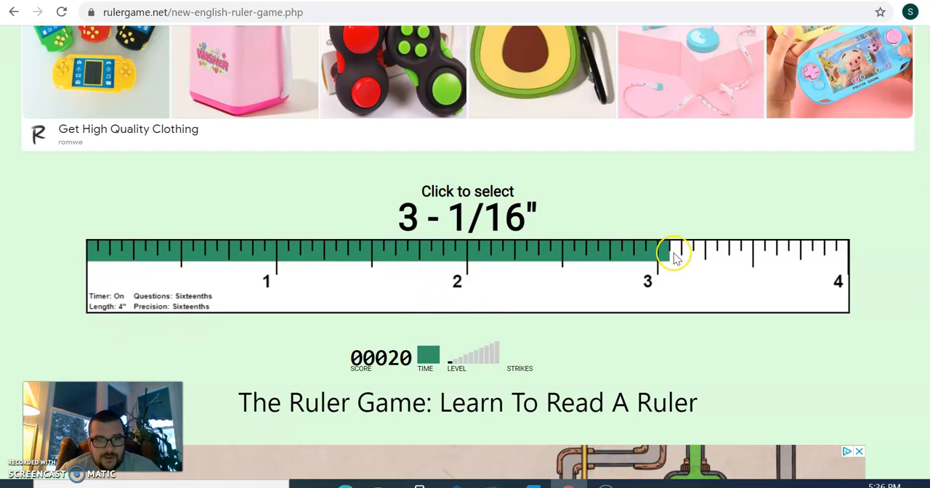
left_click(673, 253)
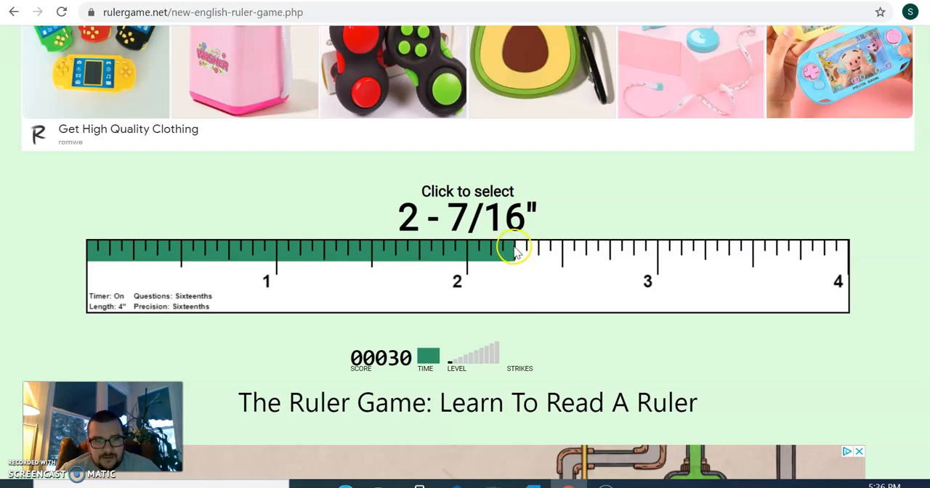
left_click(513, 251)
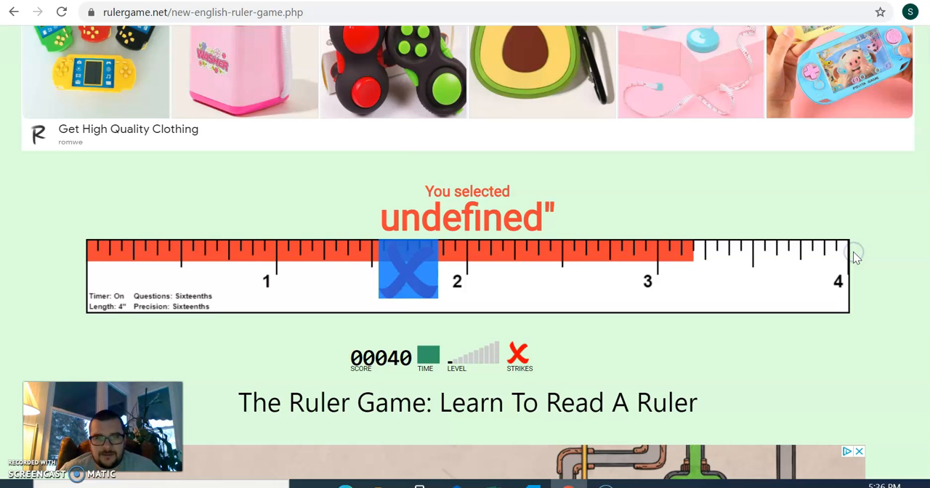
left_click(759, 280)
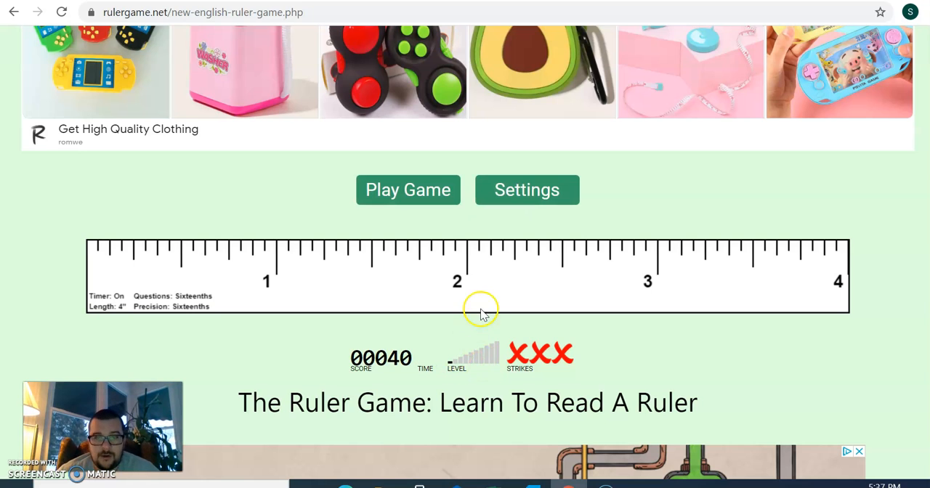
mouse_move(389, 367)
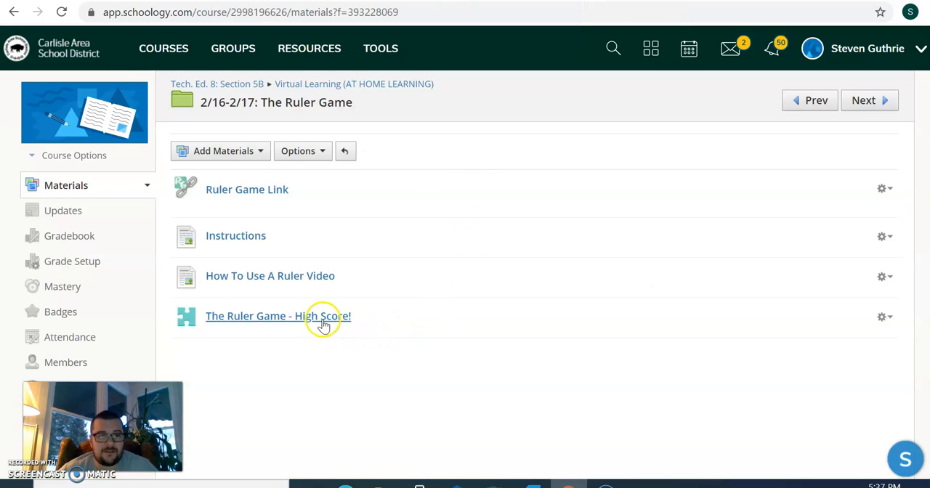
Step: Back in Schoology's Ruler Game folder, select The Ruler Game - High Score! item
left_click(278, 316)
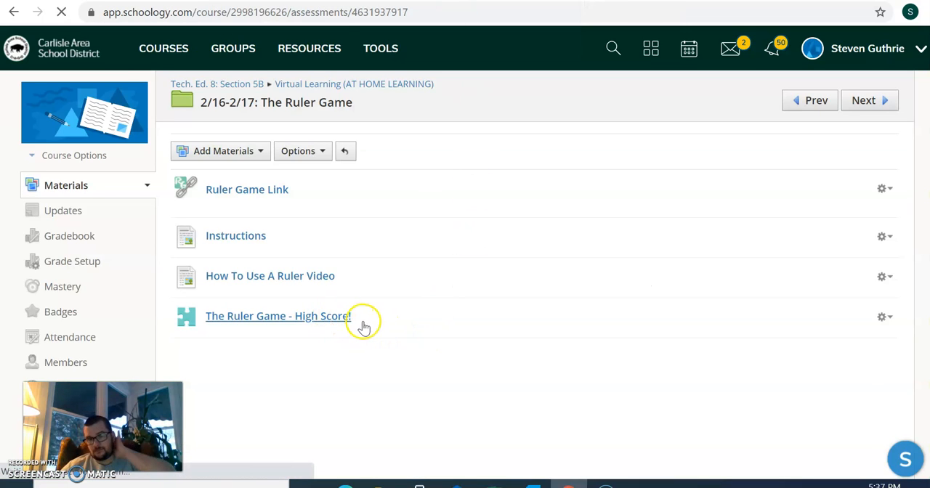
Step: View the assessment's Questions tab showing the highest-score picture upload item
left_click(278, 316)
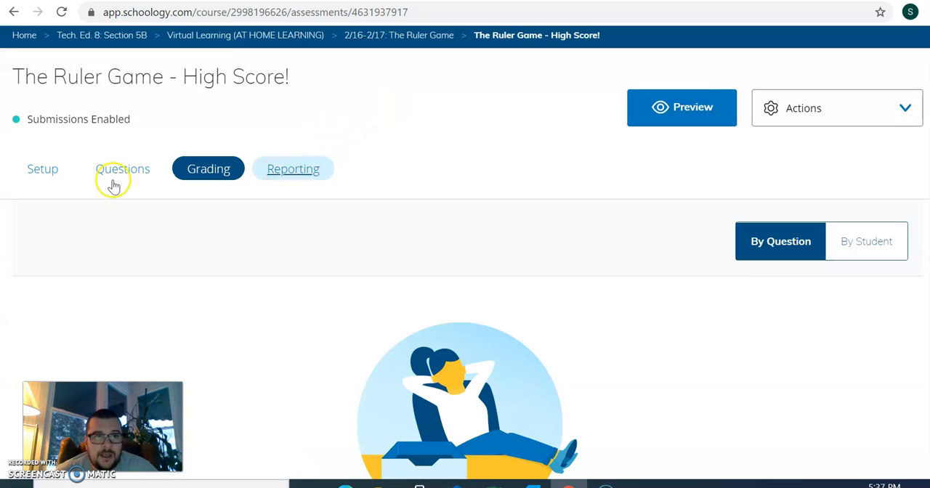
left_click(122, 168)
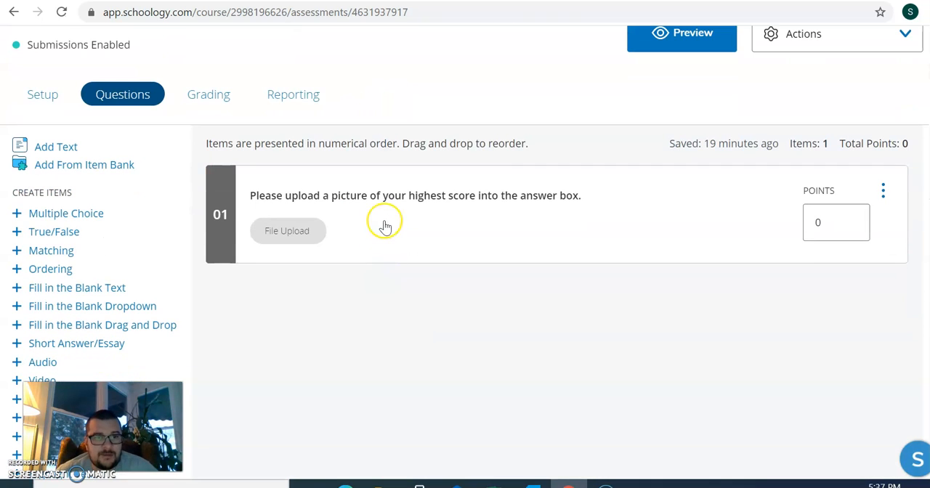
mouse_move(425, 189)
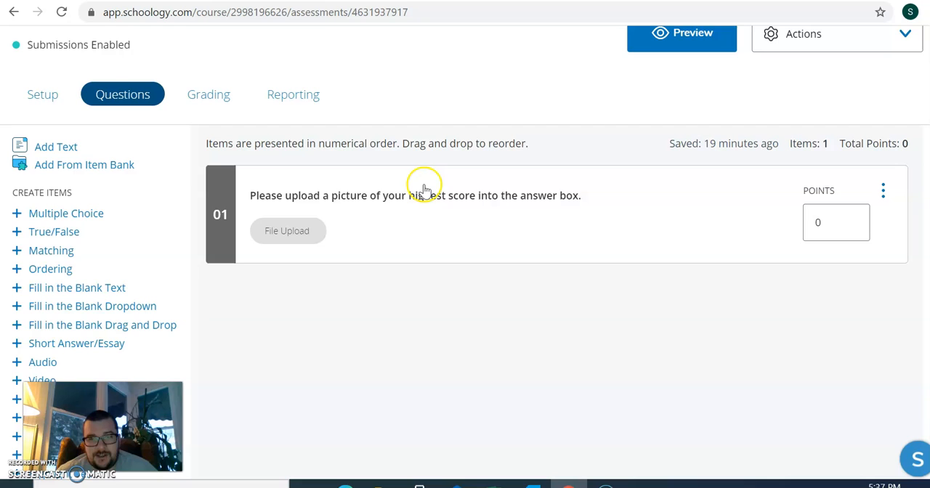
mouse_move(425, 189)
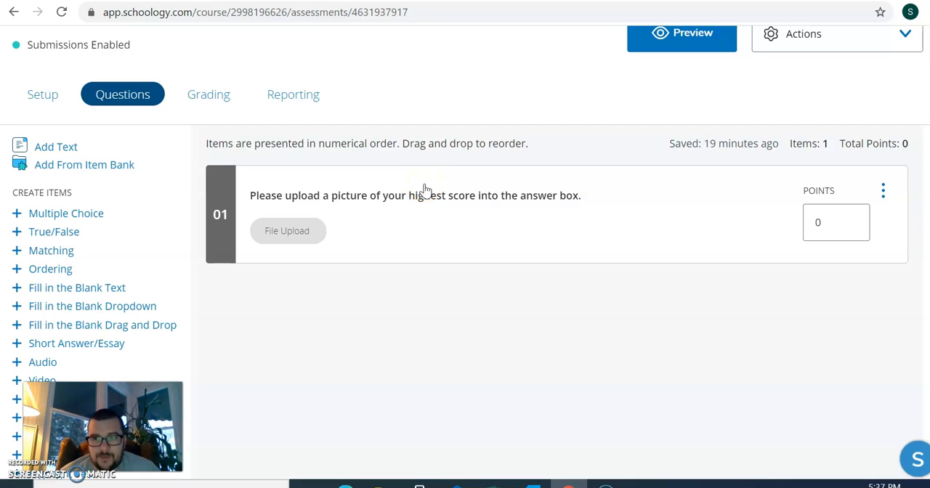